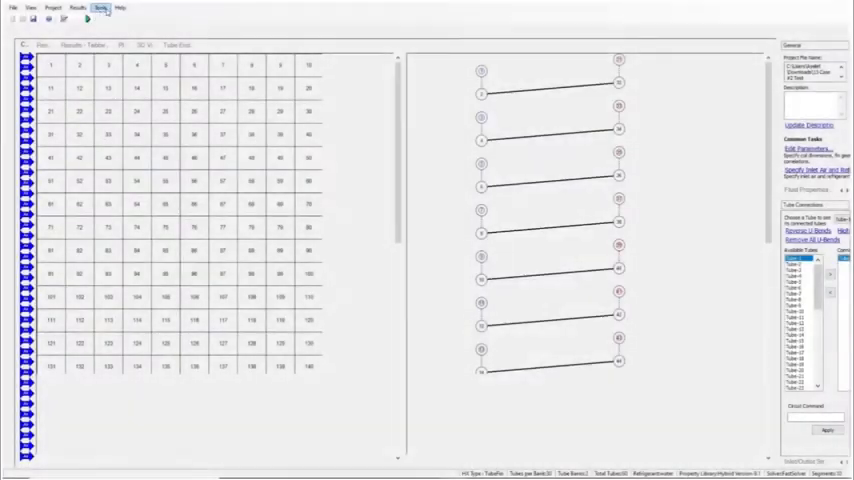
Step: Launch the CoilDesigner Data Reduction Tool from the Tools menu
click(100, 8)
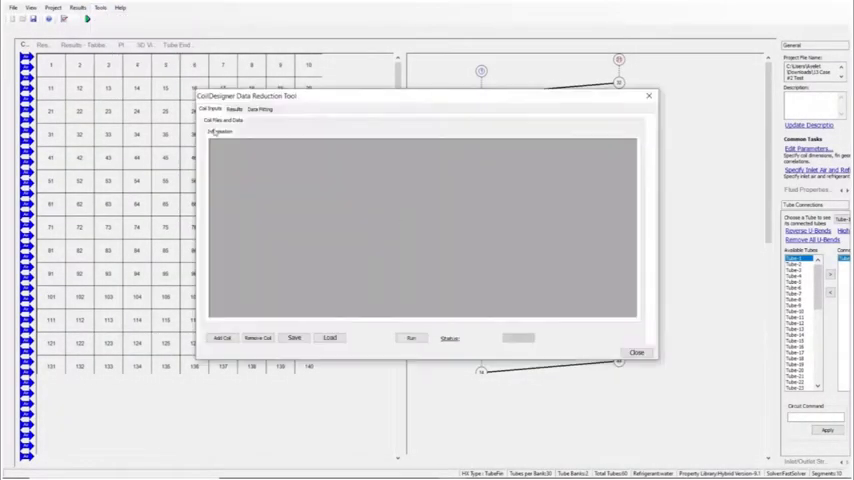
click(222, 338)
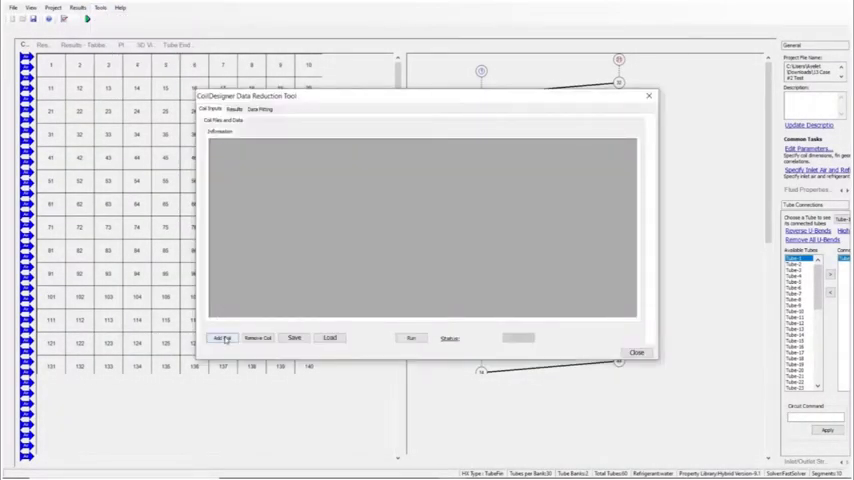
click(222, 337)
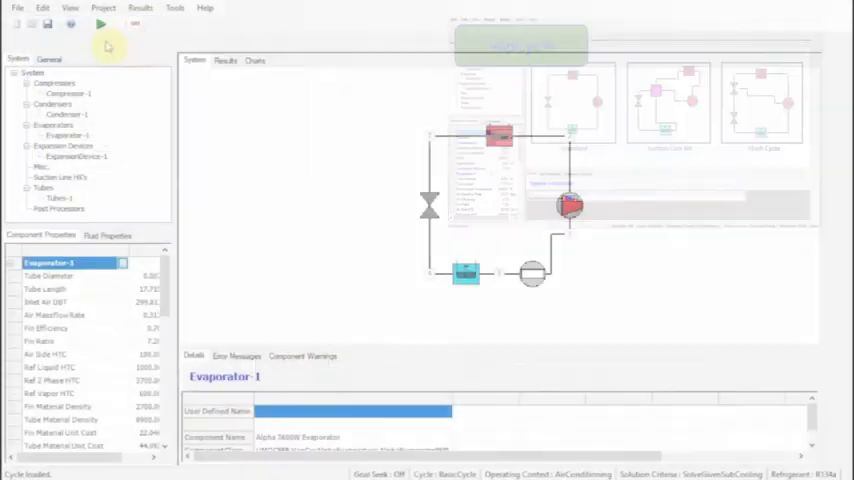
click(101, 24)
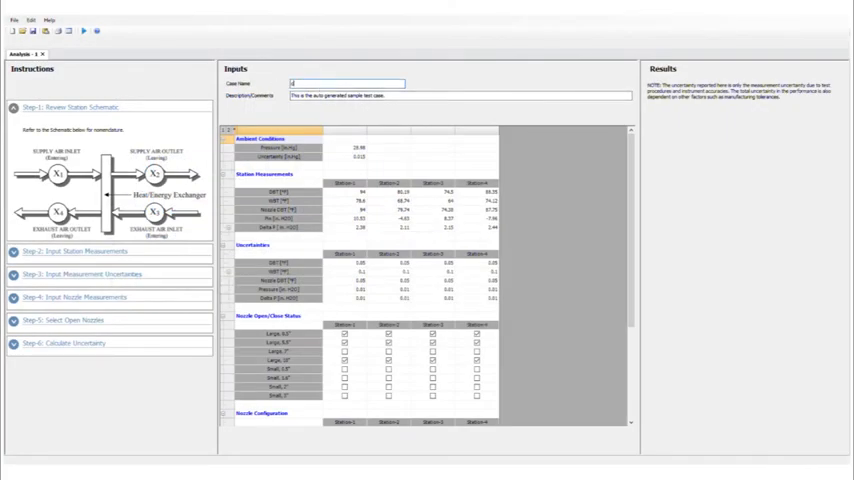
Step: Name the uncertainty analysis case 'case1', then open the Optimized Thermal Systems YouTube channel
text(case1)
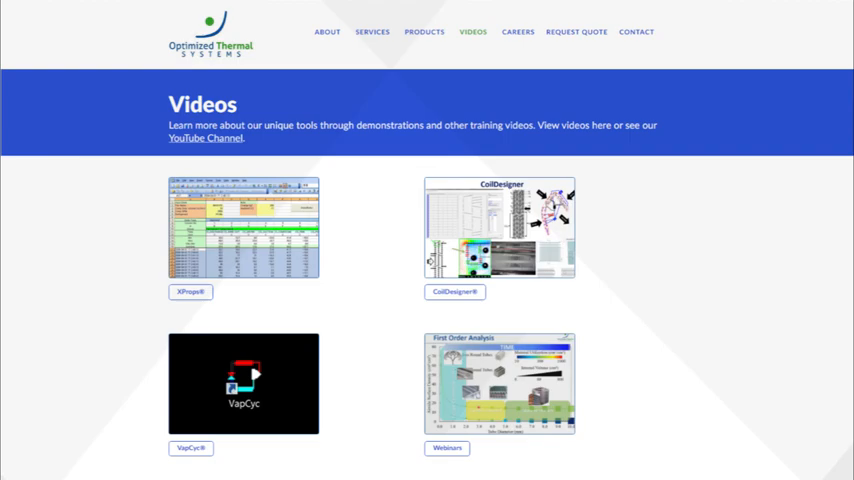
click(204, 139)
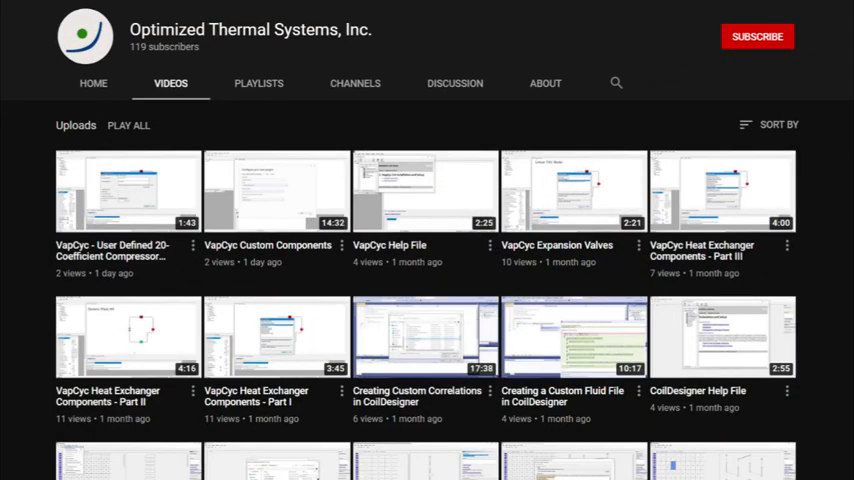